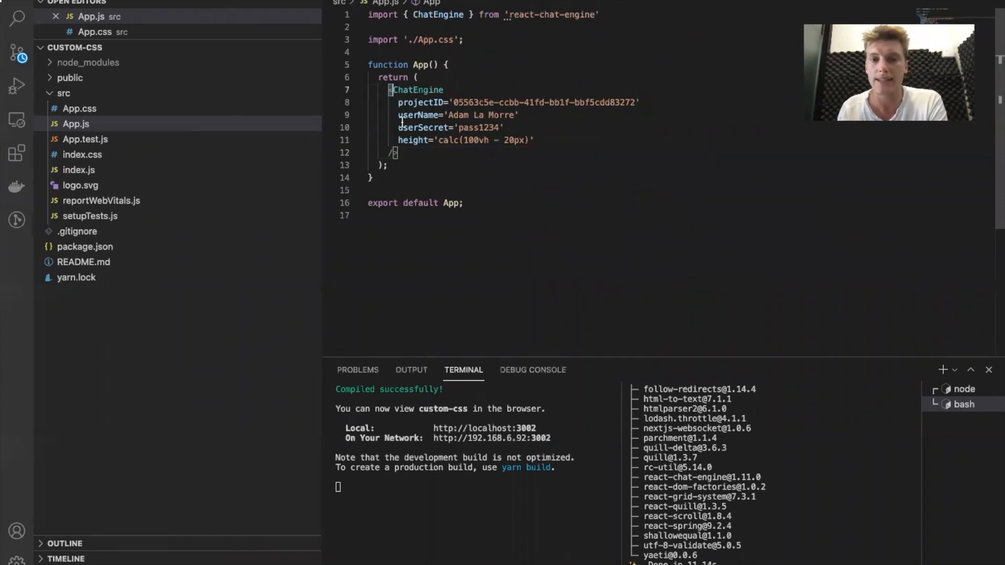
Step: Open the empty App.css from the src folder in the Explorer
left_click_drag(390, 90, 398, 152)
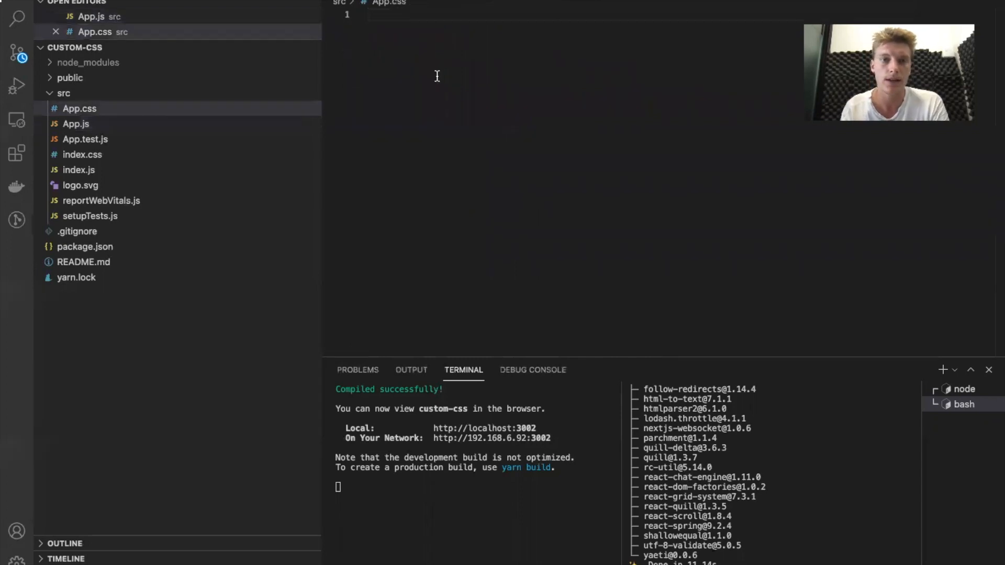
Step: Write a .ce-message-bubble rule with background-color: aqua !important
type(".ce-message-bubble")
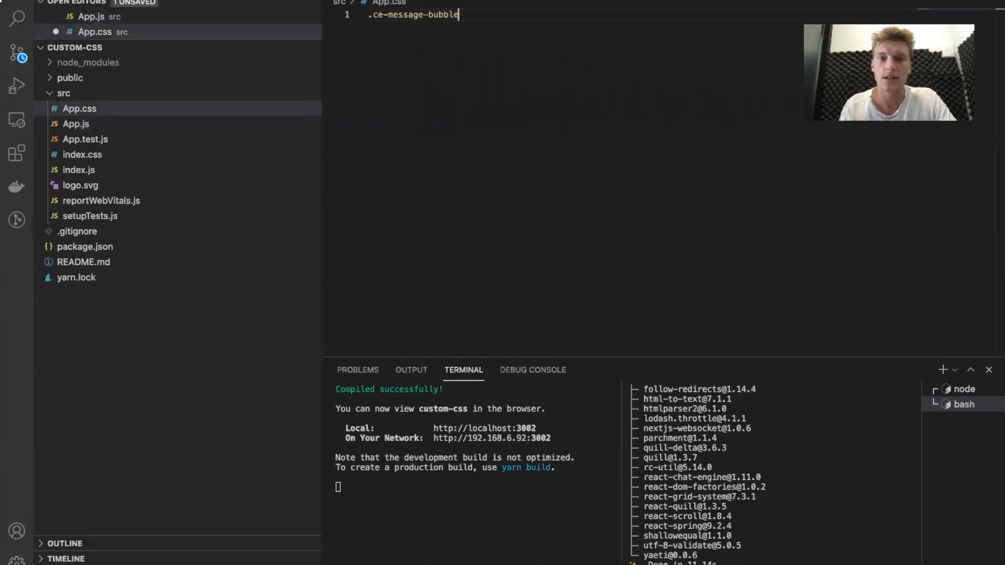
type("{")
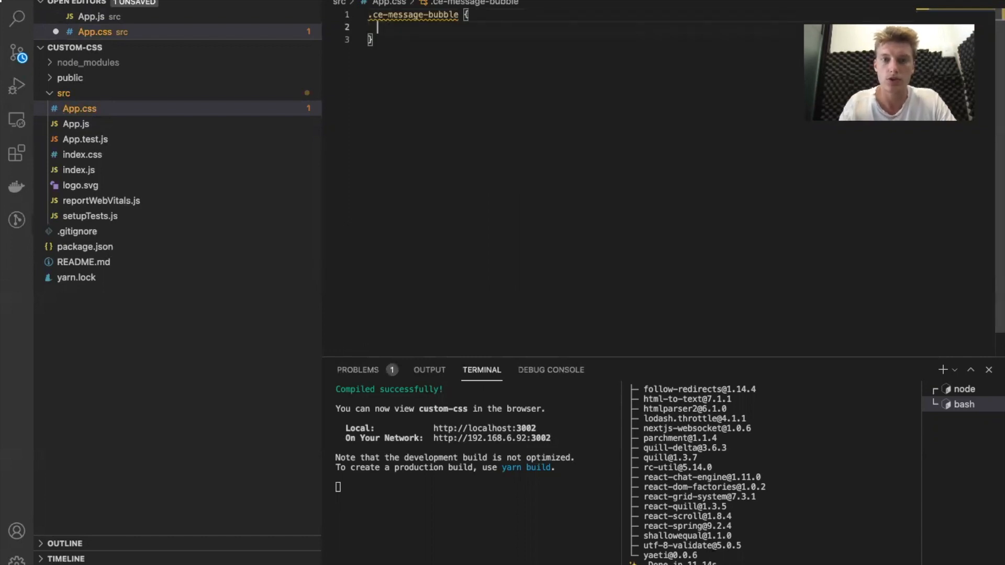
type("background-color: ;")
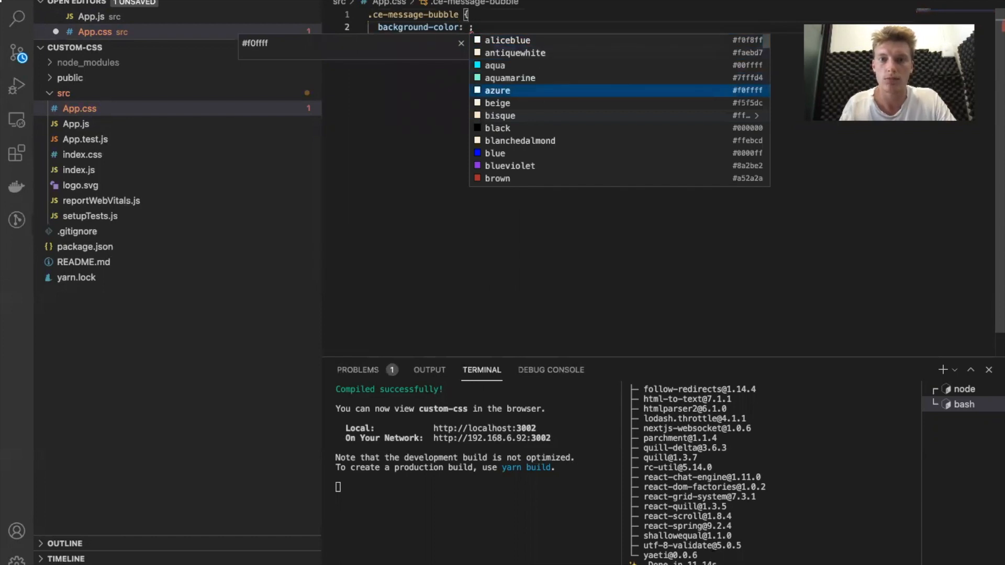
type("aqua !i")
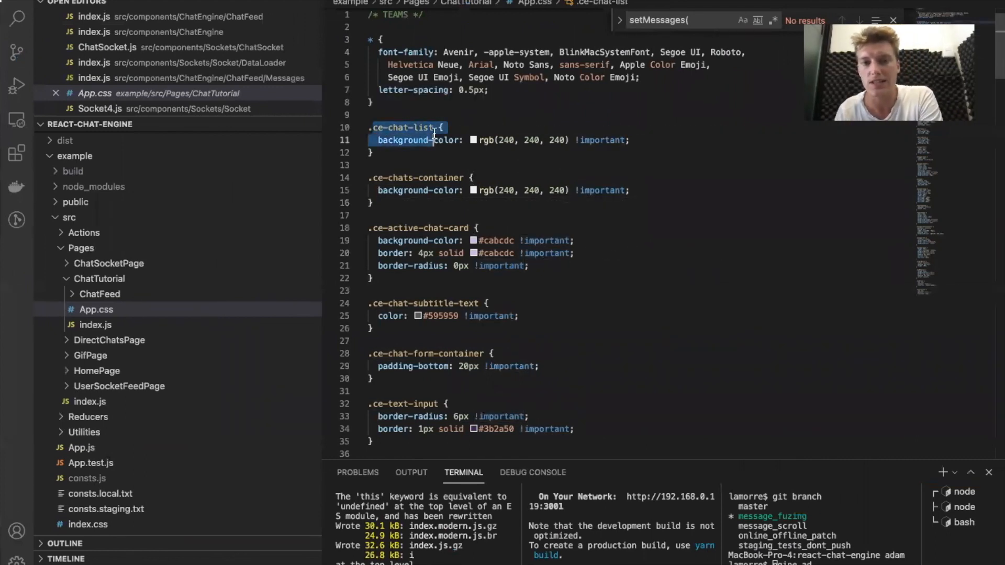
Step: Scroll through the example project's Teams-style App.css rules and select a value
scroll("down", 3)
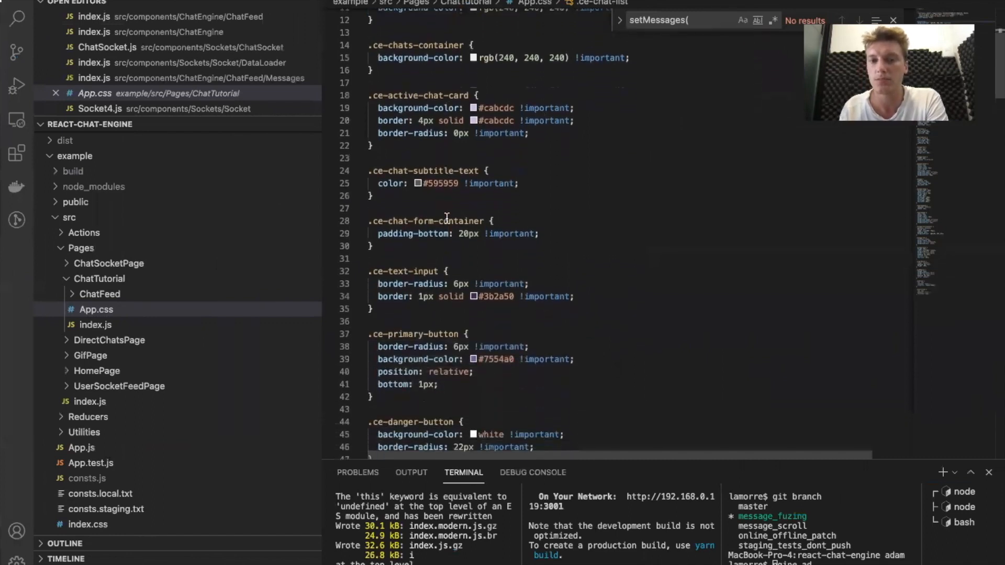
scroll("down", 3)
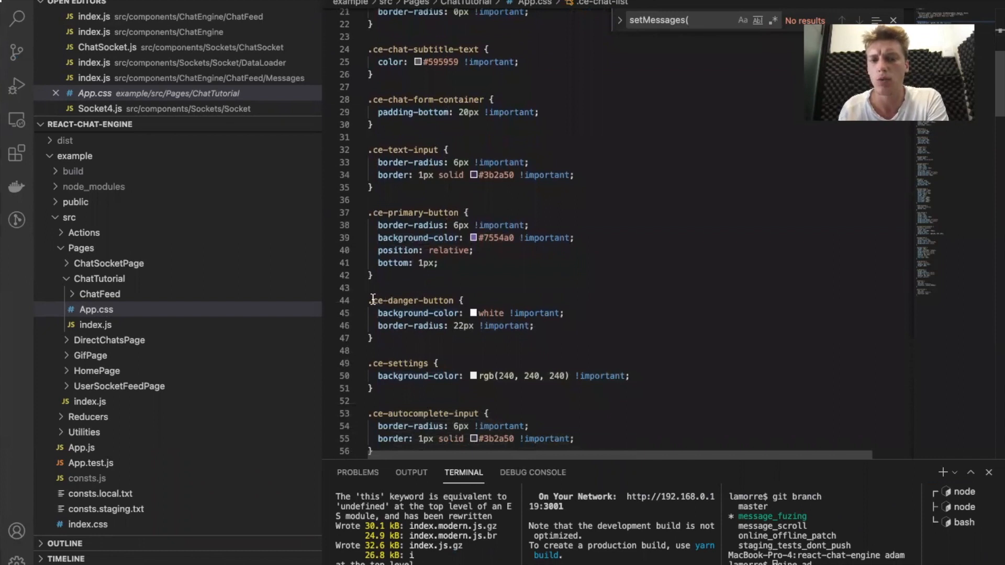
double_click(414, 300)
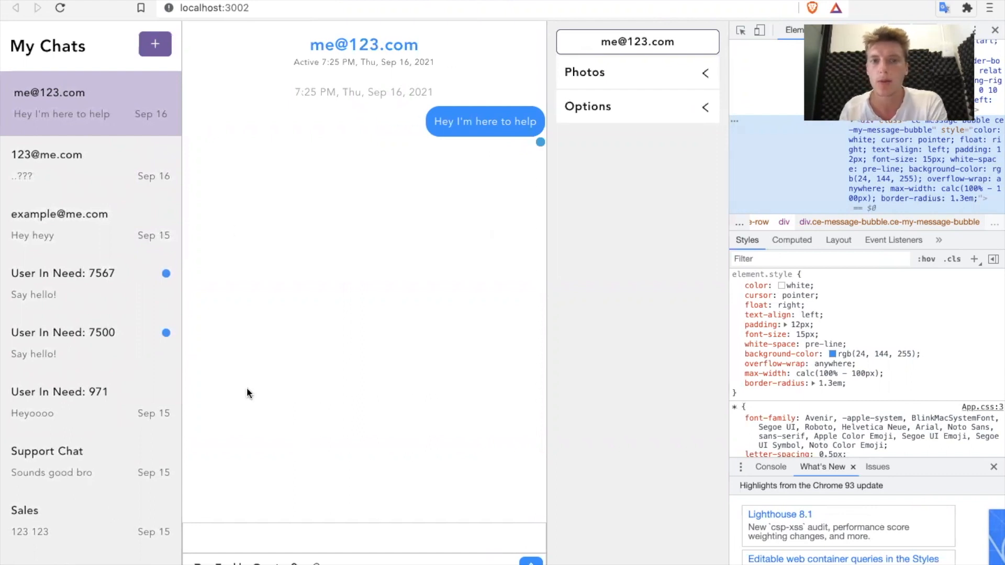
mouse_move(426, 294)
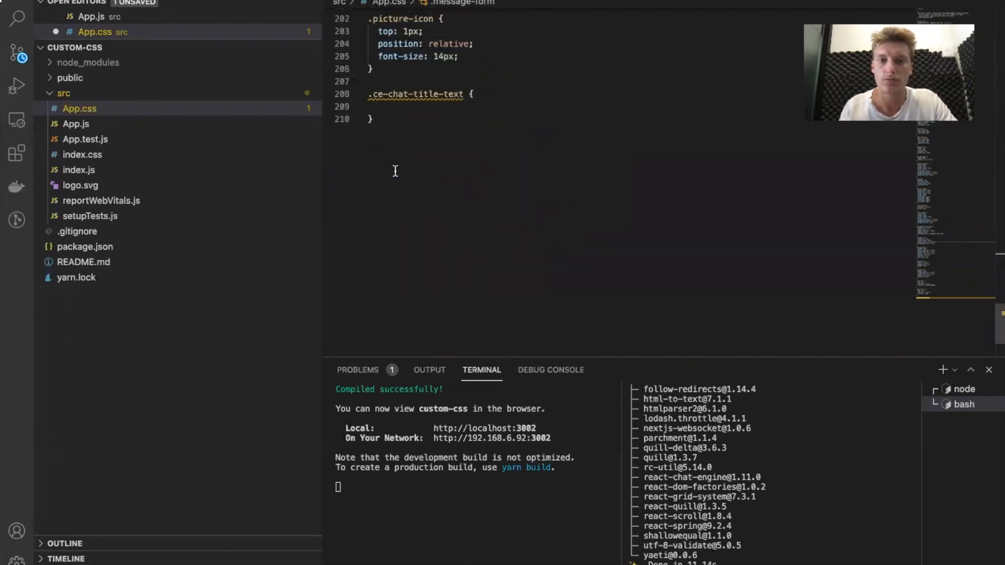
Step: Give .ce-chat-title-text the colour #3b2a50, replacing the border line
type("border: 1px solid #3b2a50;")
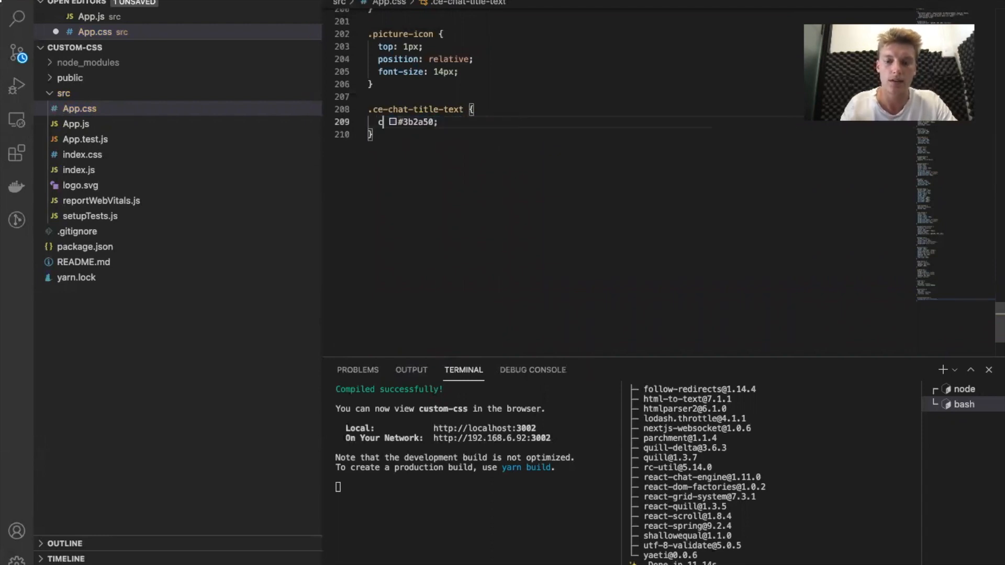
type("olor:")
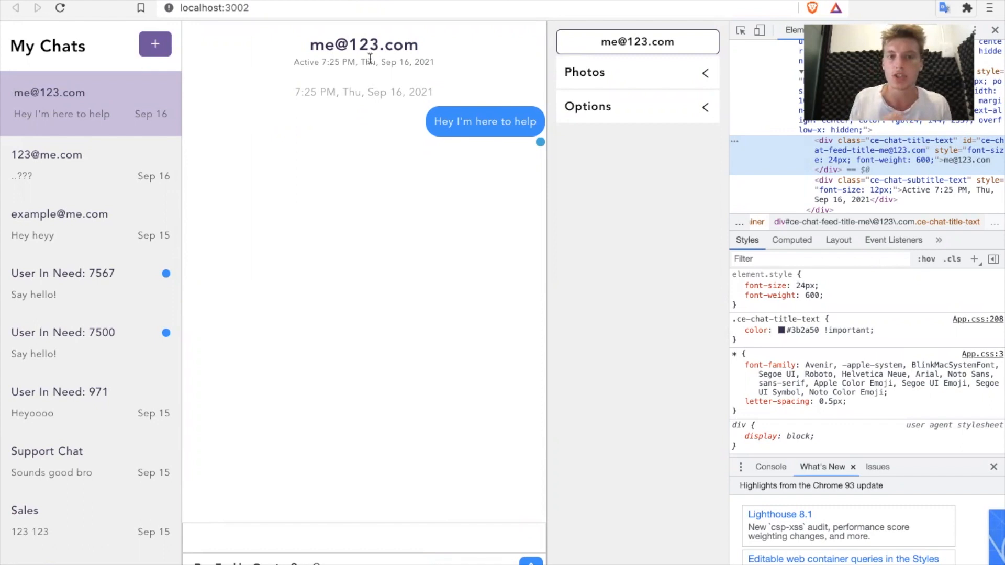
mouse_move(741, 31)
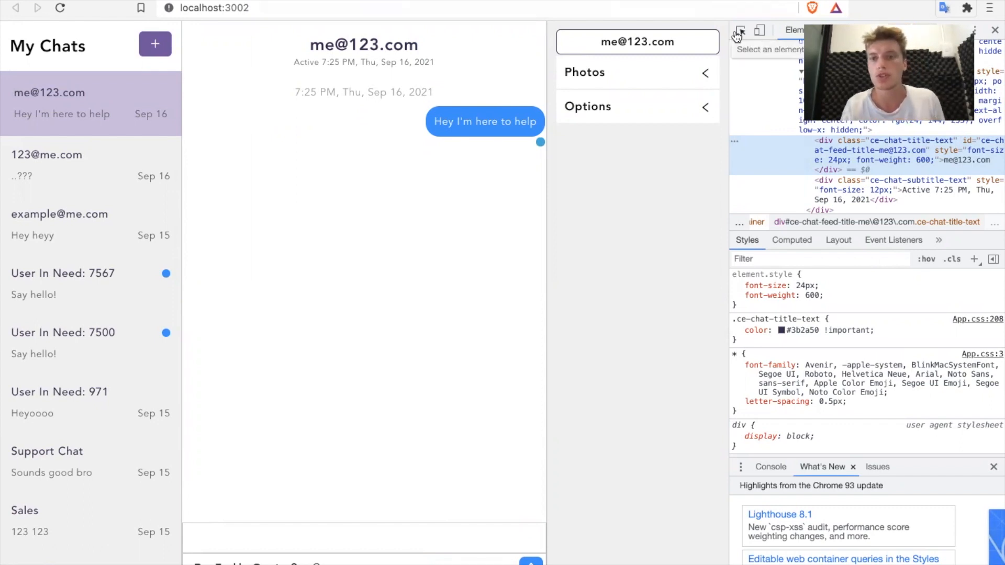